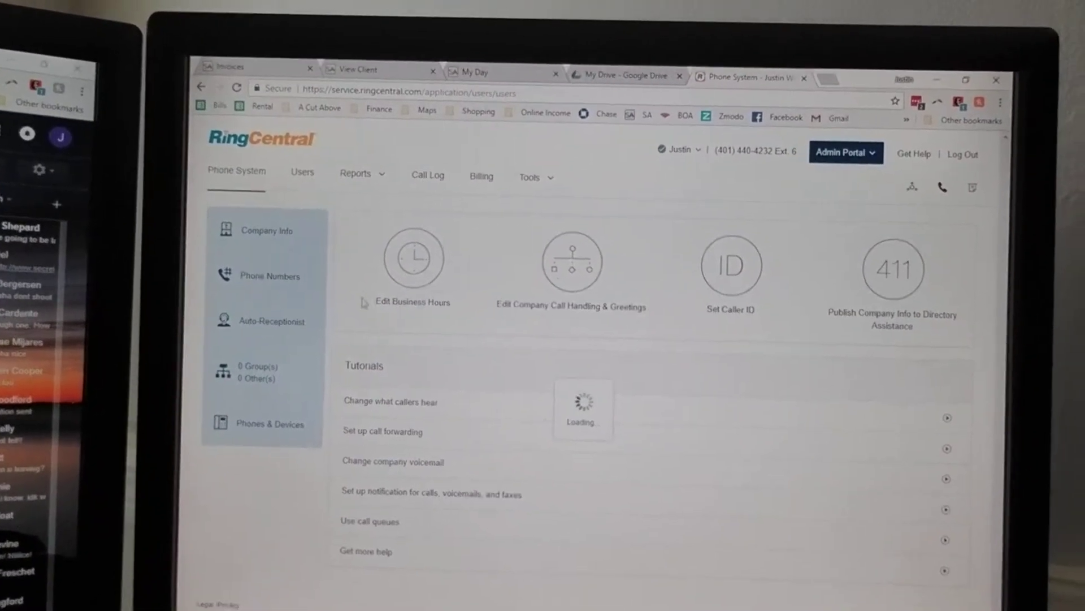
Show the User List with the account's four extension users, numbers and roles
{"action": "left_click", "coordinate": [303, 173]}
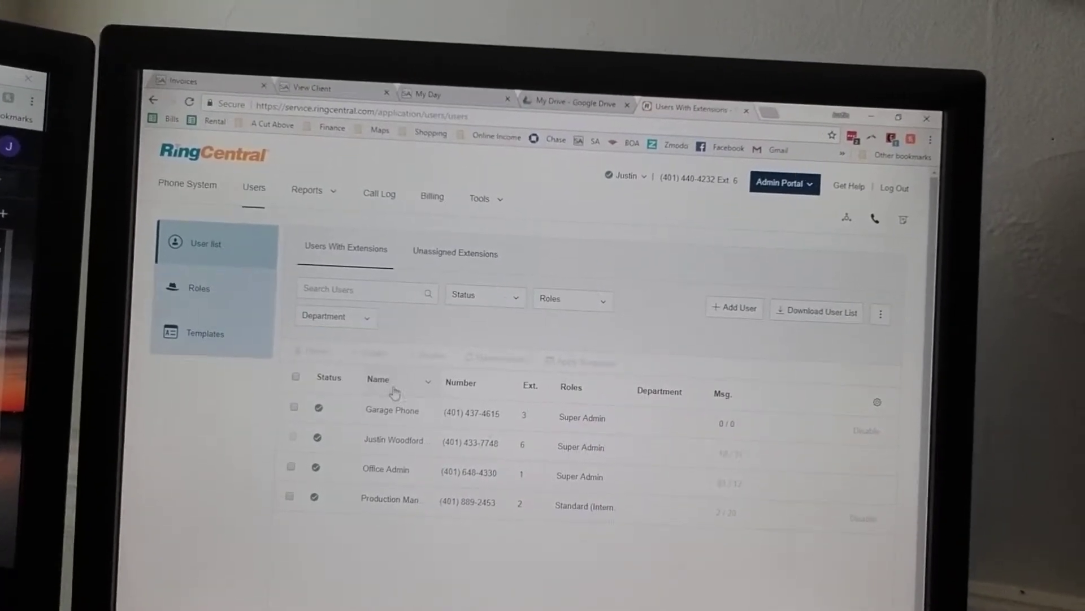
View the Office Admin extension's settings with its Phones & Numbers list expanded
{"action": "left_click", "coordinate": [396, 440]}
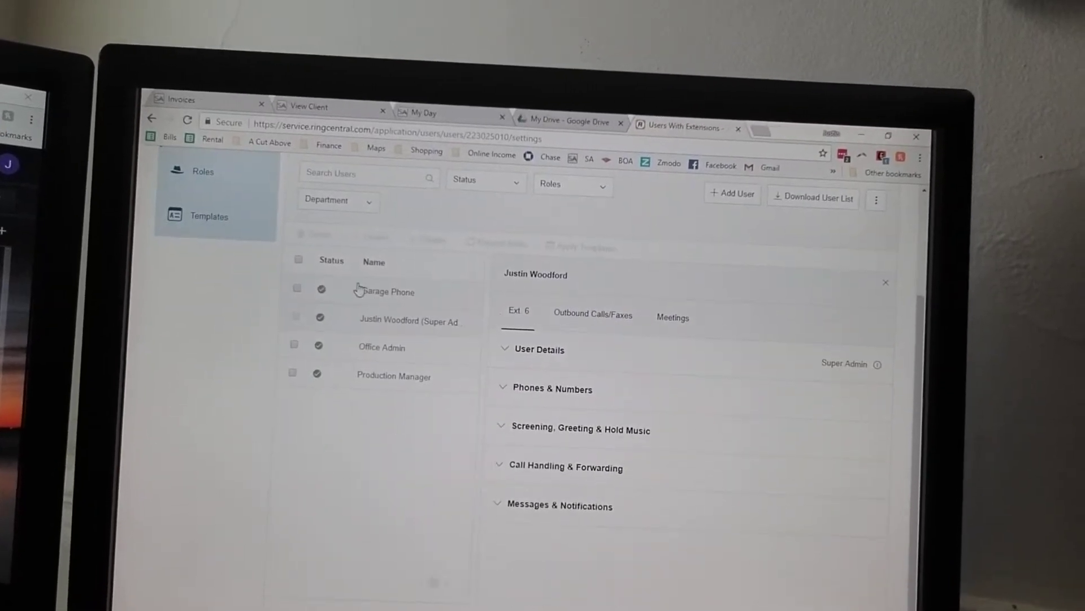
{"action": "left_click", "coordinate": [381, 347]}
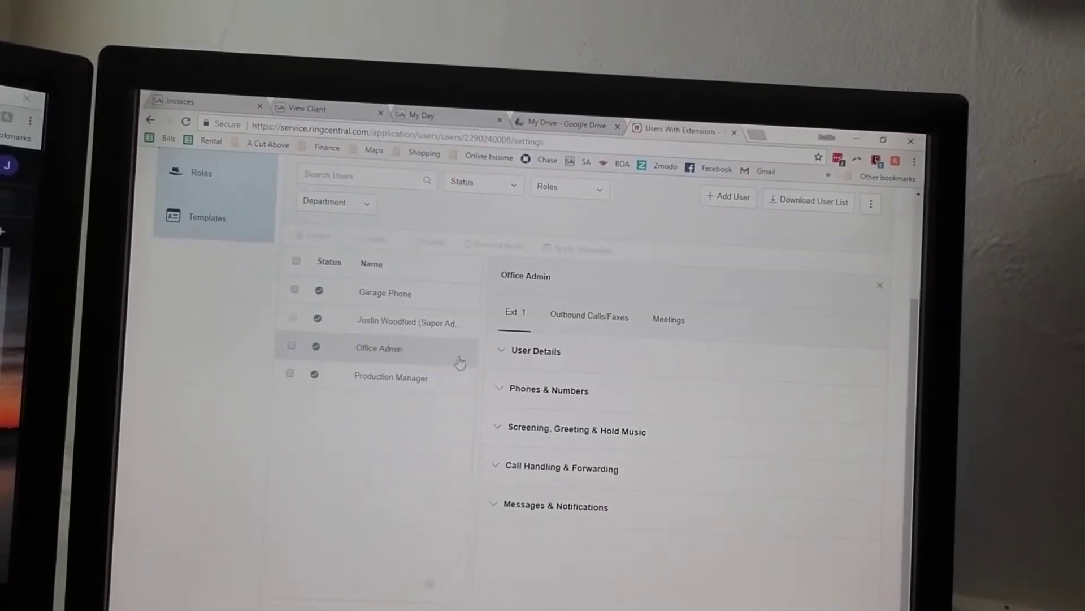
{"action": "left_click", "coordinate": [575, 429]}
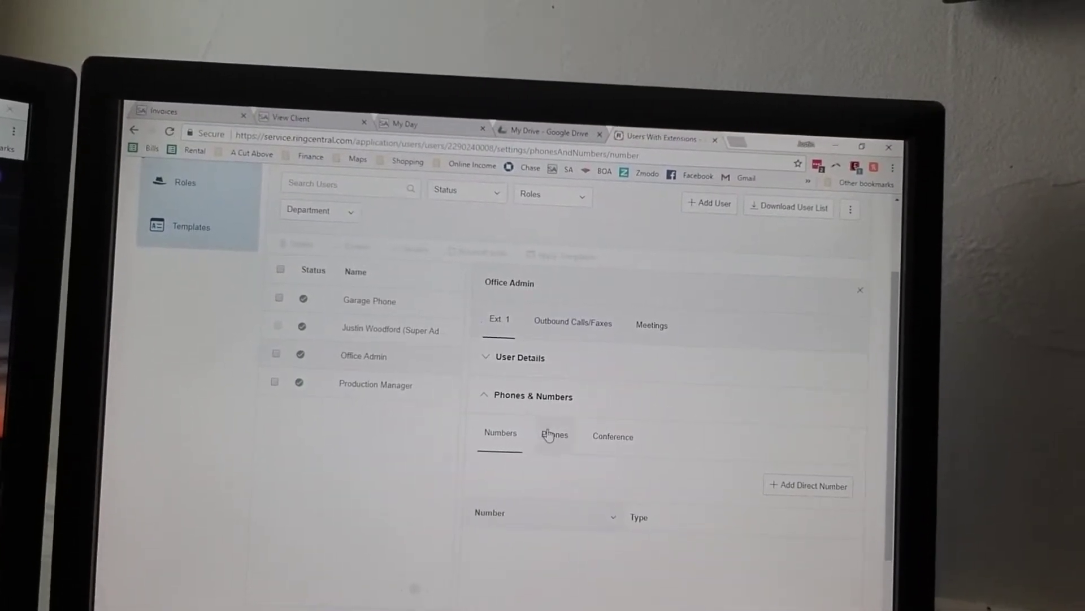
Show Office Admin's User Details and its Call Handling & Forwarding sequential ring order
{"action": "left_click", "coordinate": [554, 434]}
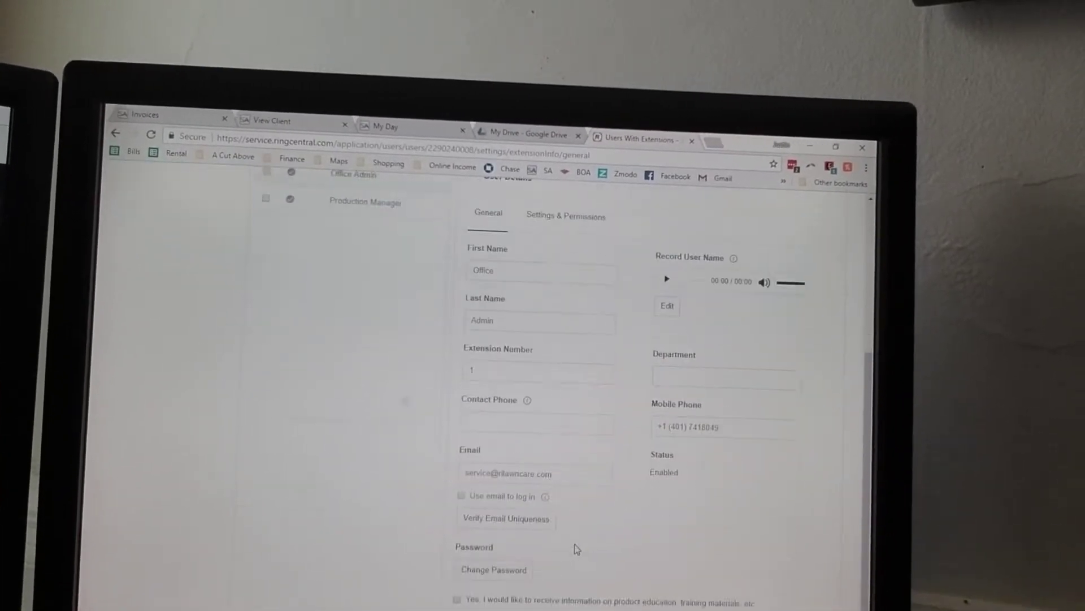
{"action": "scroll", "scroll_direction": "down", "scroll_amount": 3}
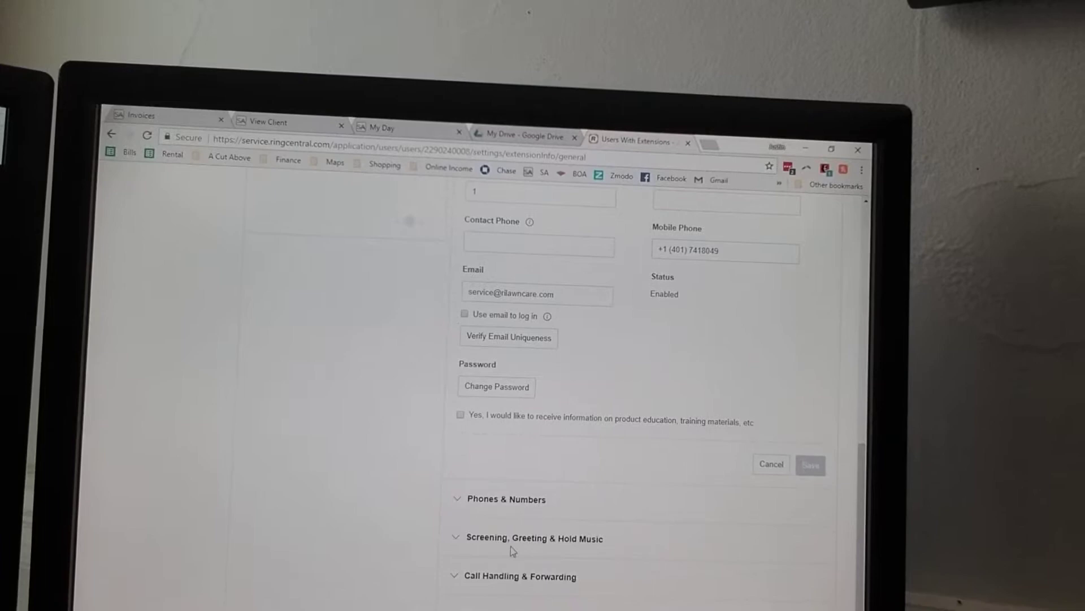
{"action": "left_click", "coordinate": [520, 575]}
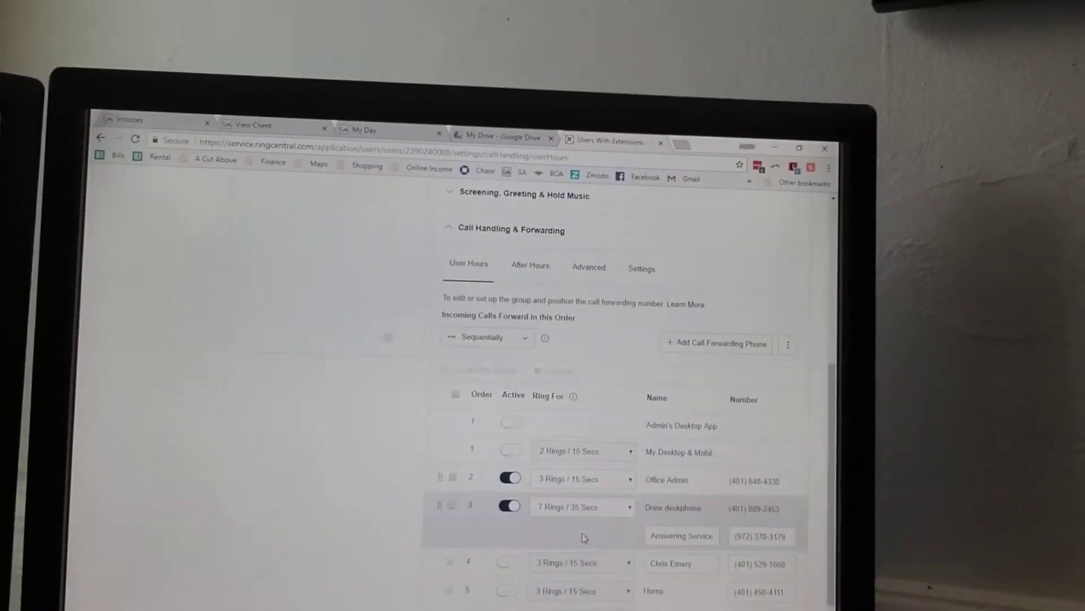
{"action": "scroll", "scroll_direction": "down", "scroll_amount": 3}
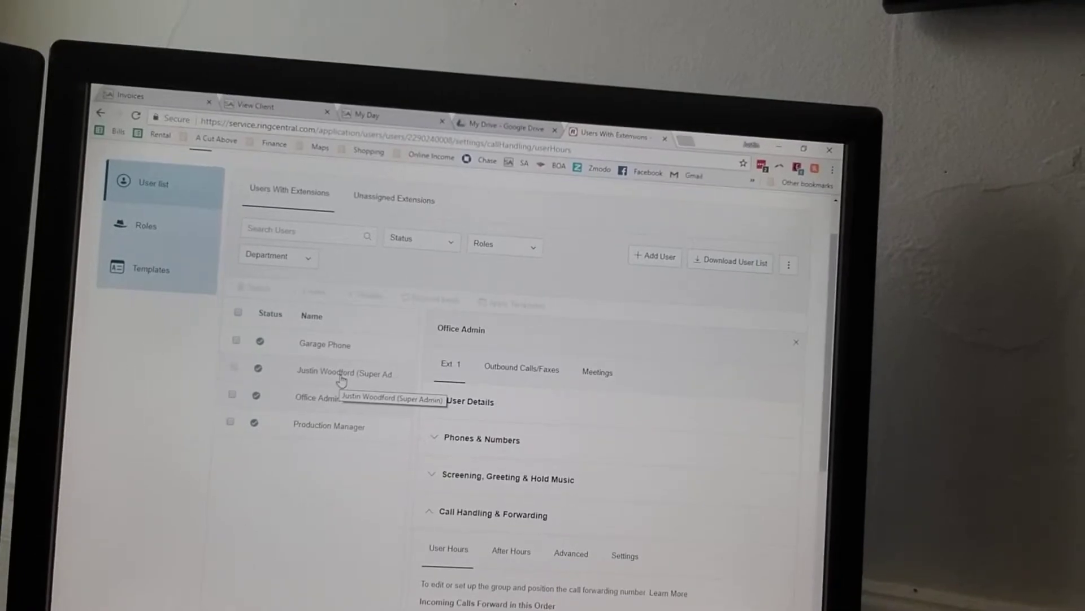
{"action": "scroll", "scroll_direction": "down", "scroll_amount": 3}
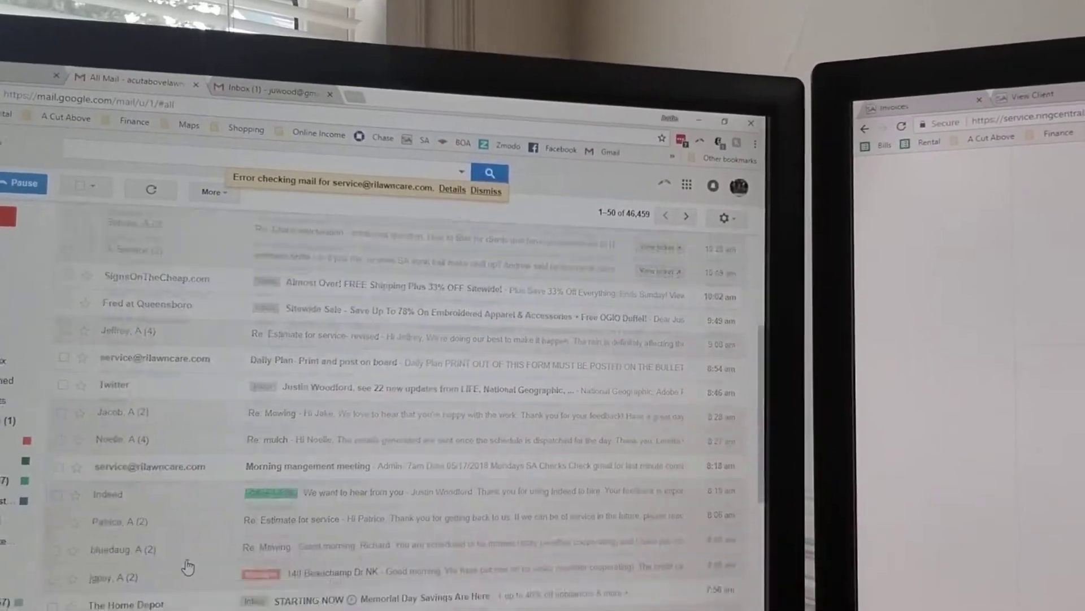
View the answering-service conversation in the Gmail All Mail list
{"action": "scroll", "scroll_direction": "down", "scroll_amount": 3}
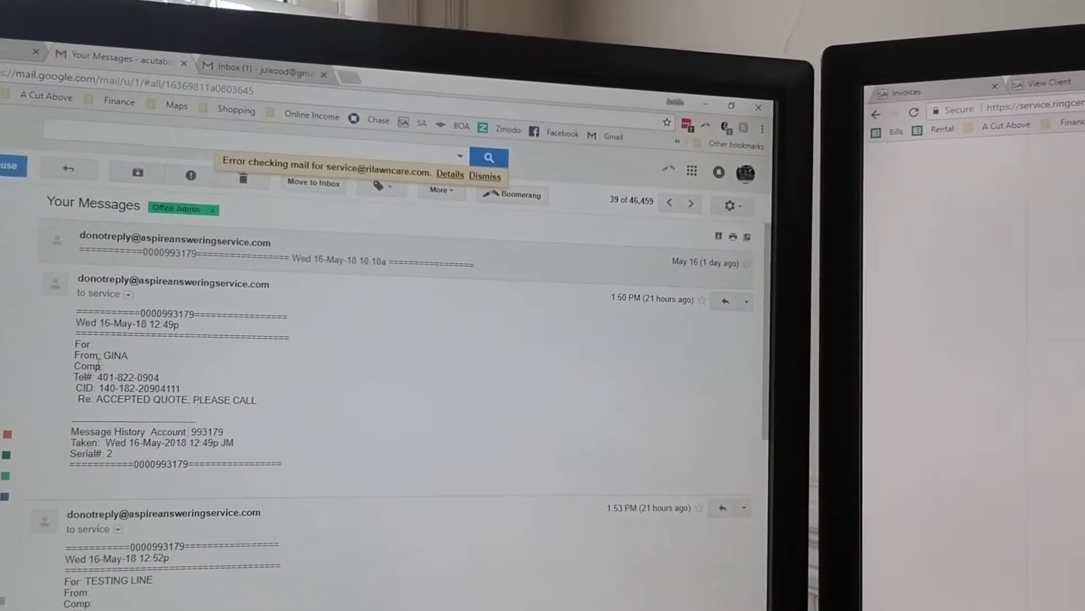
{"action": "left_click_drag", "start_coordinate": [98, 400], "coordinate": [258, 401]}
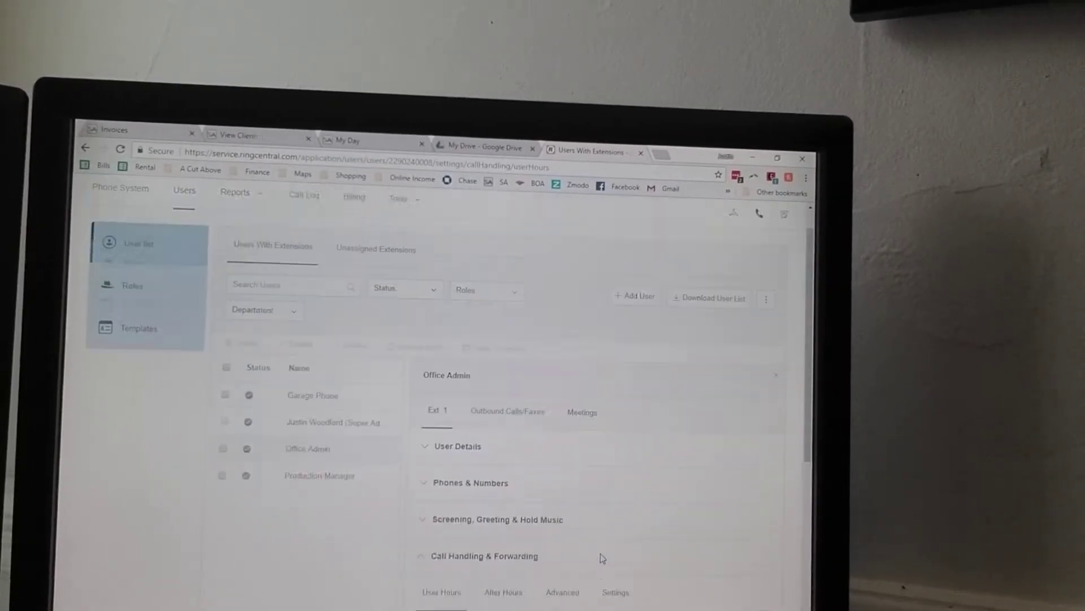
Scroll to Office Admin's user-hours forwarding list showing the answering service after the deskphone
{"action": "scroll", "scroll_direction": "down", "scroll_amount": 3}
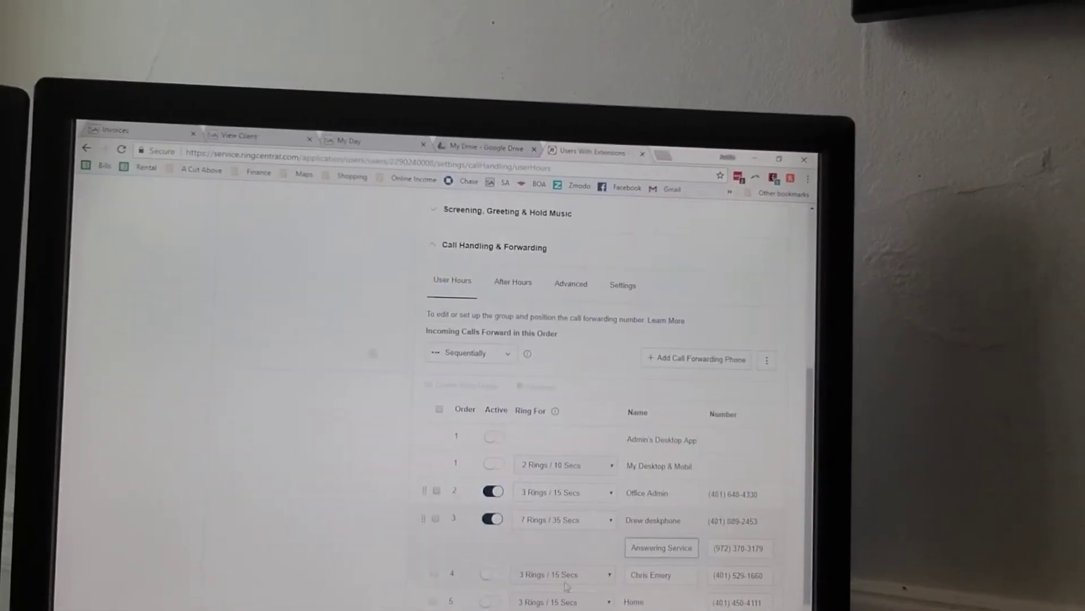